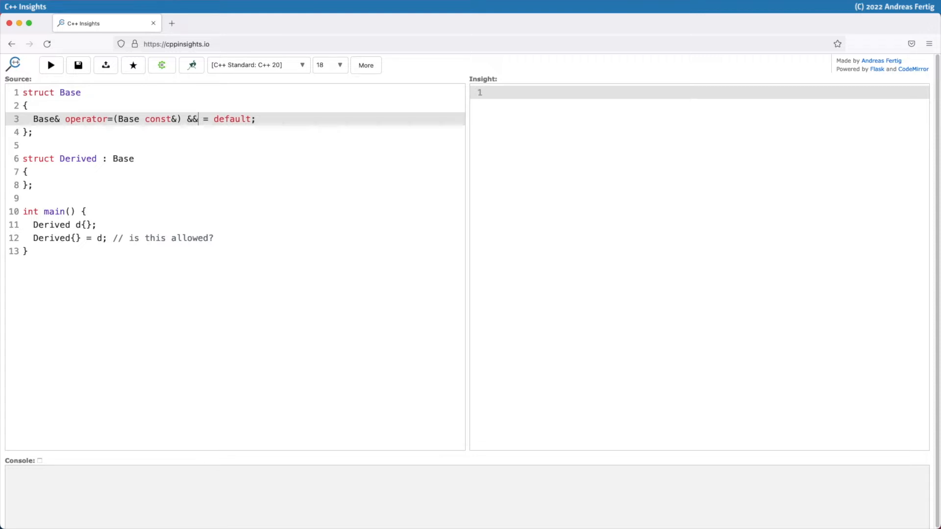
# Change Base's defaulted assignment qualifier on line 3 from && to &.
pyautogui.press('Backspace')
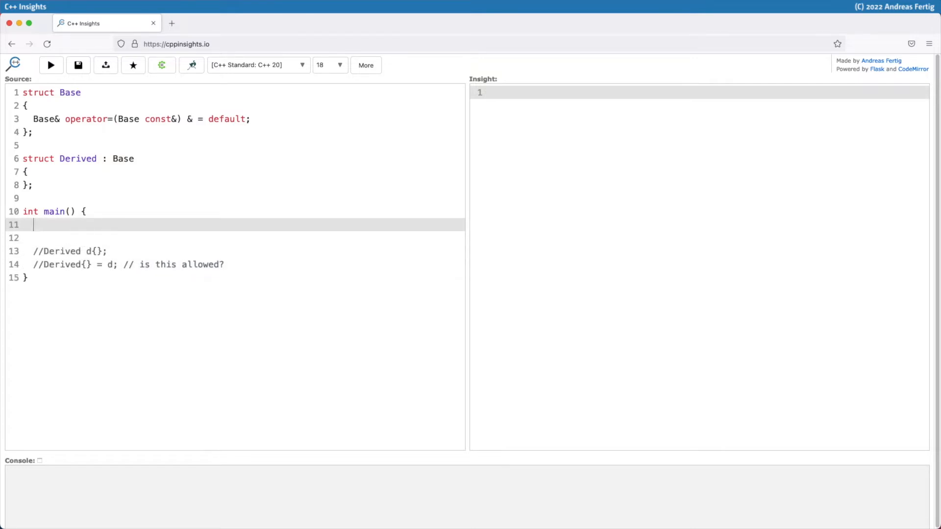
# Add `Base b{};` and `Base{} = b;` to main.
pyautogui.write('Base')
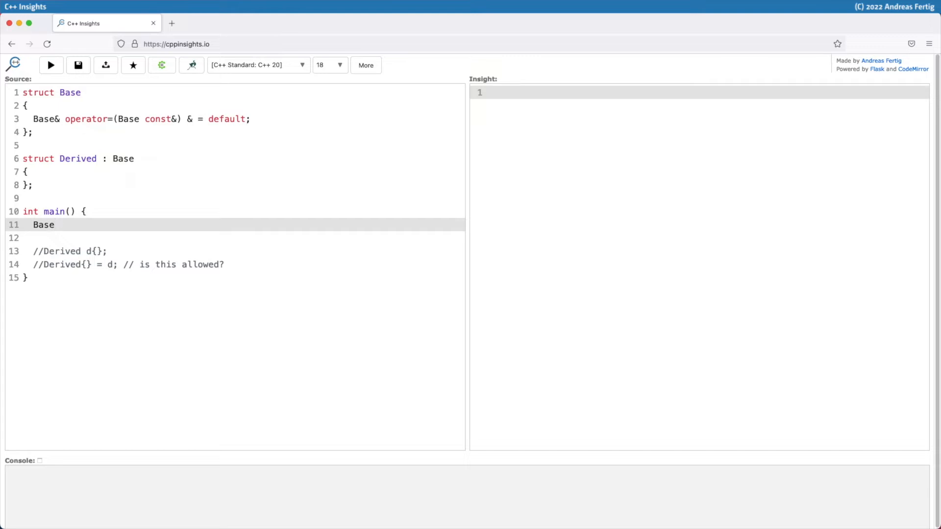
pyautogui.click(59, 225)
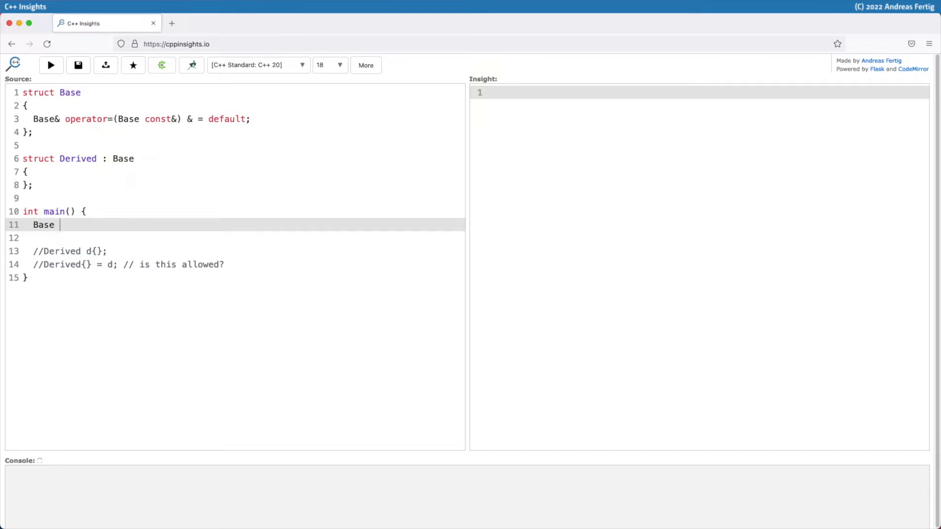
pyautogui.write('b{};')
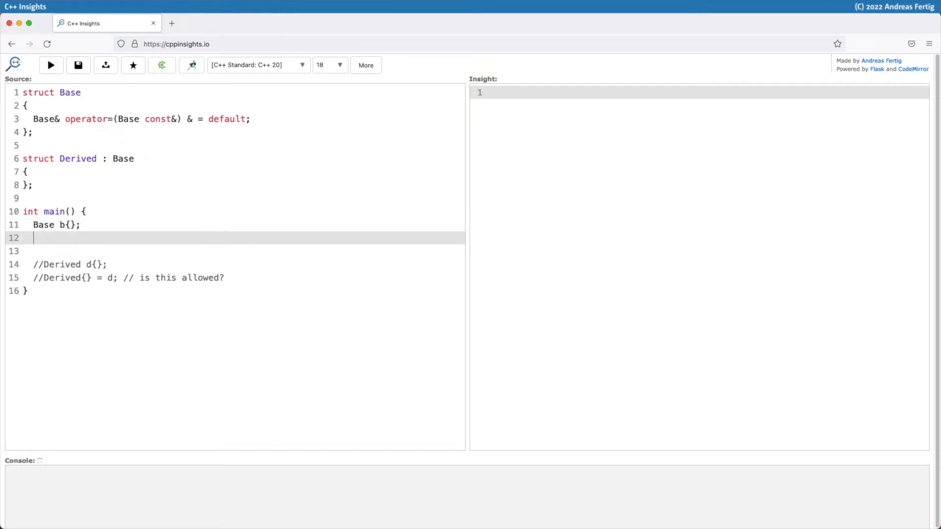
pyautogui.write('Bas')
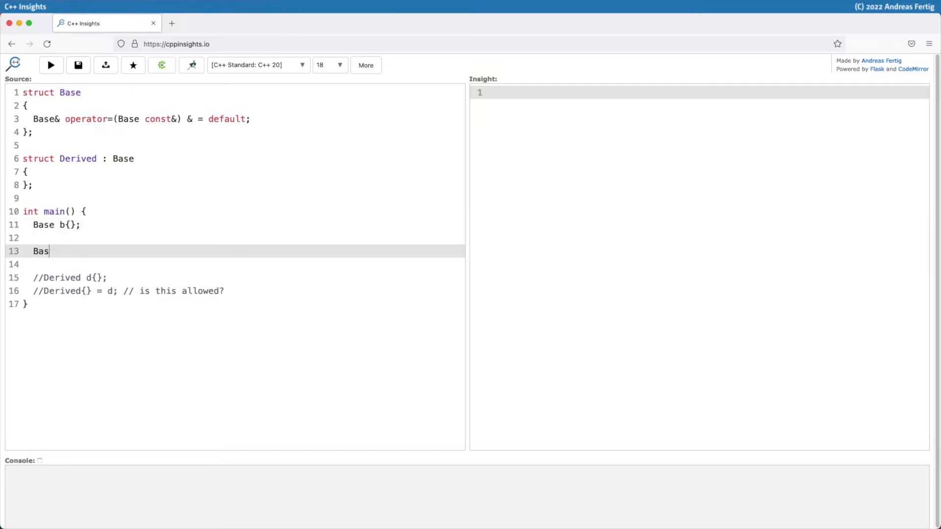
pyautogui.write('e{}')
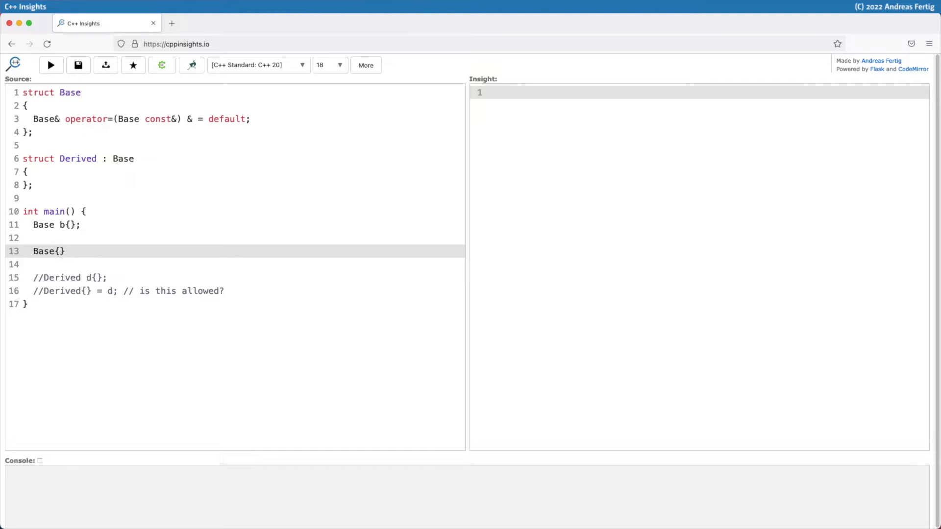
pyautogui.write('=')
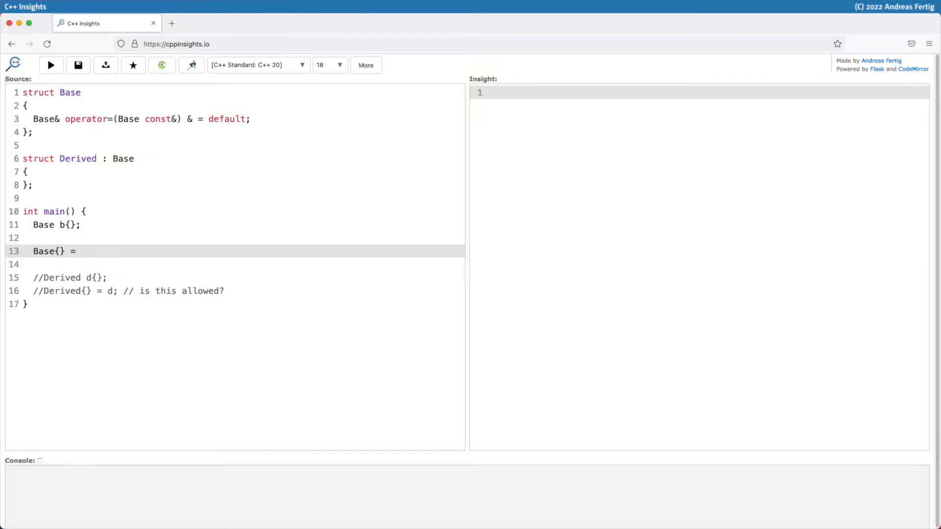
pyautogui.write('b;')
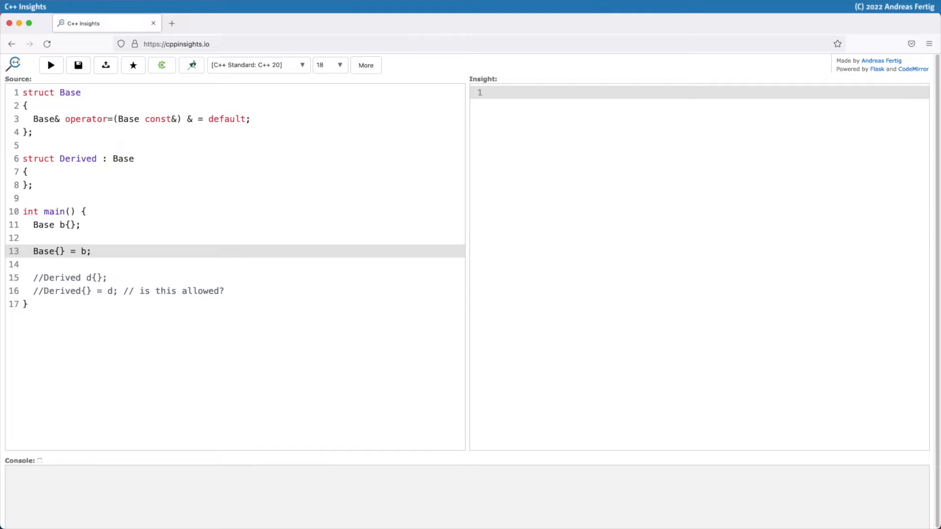
# Run to see `Base{} = b;` fail, then delete Base's & qualifier.
pyautogui.click(50, 65)
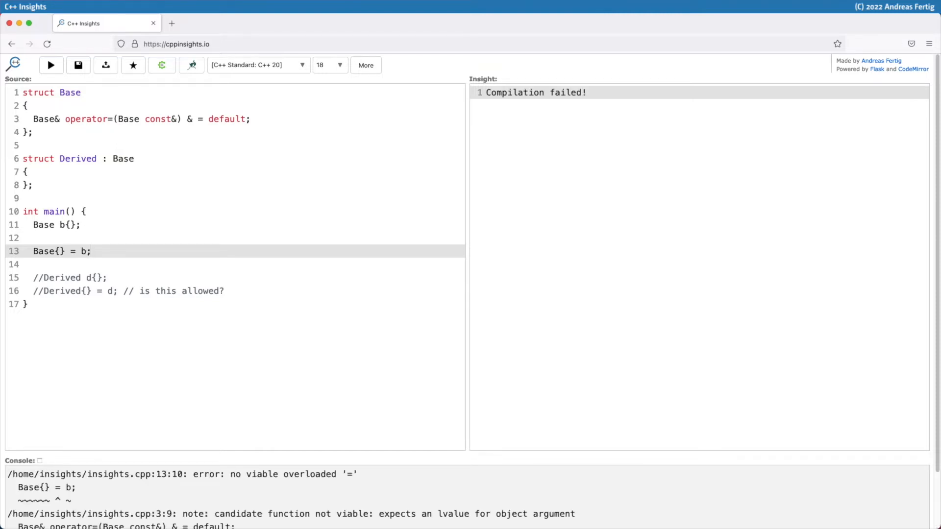
pyautogui.moveTo(340, 453)
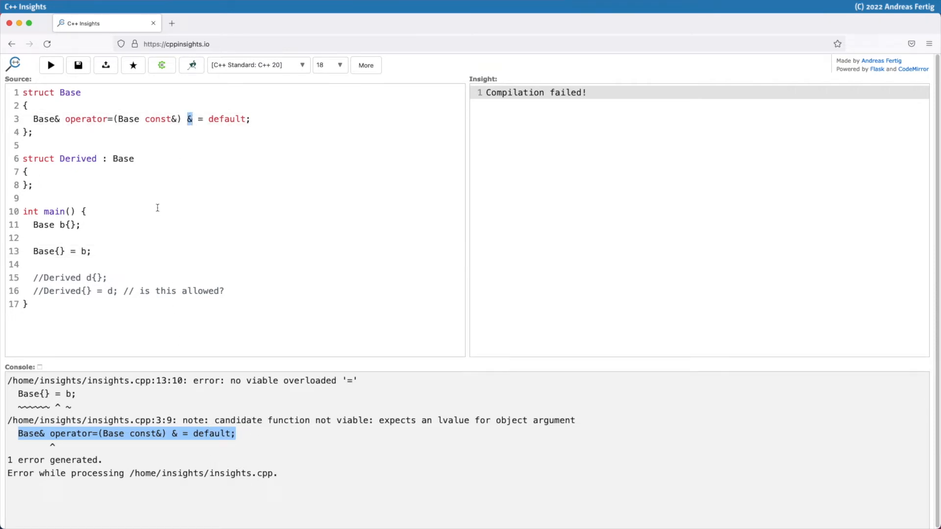
pyautogui.press('Backspace')
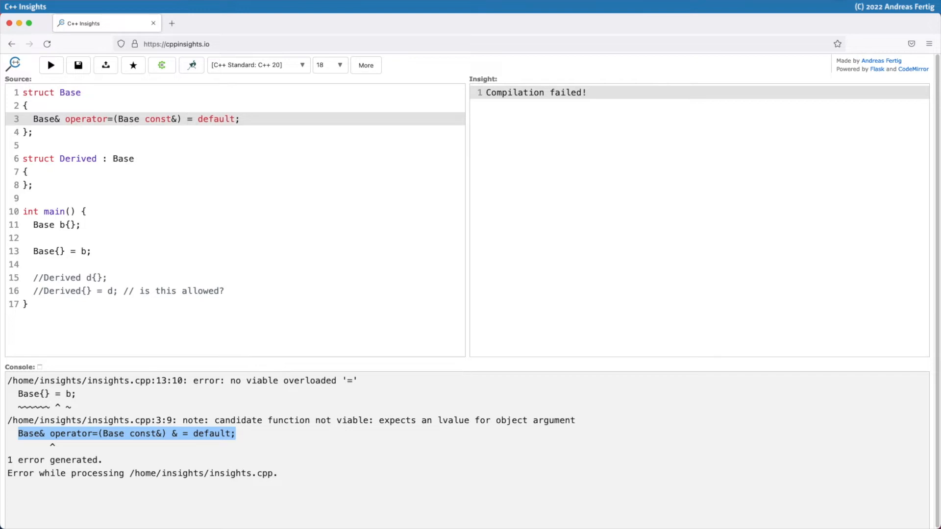
# Rerun to see `Base{} = b;` compile, then rewrite it as `if(Base{} = b){}`.
pyautogui.click(50, 65)
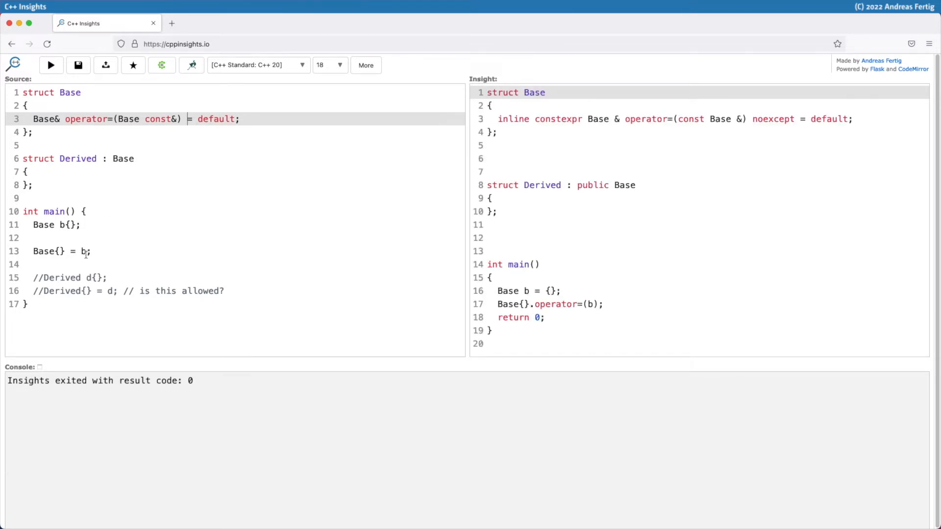
pyautogui.doubleClick(42, 251)
pyautogui.write('if(')
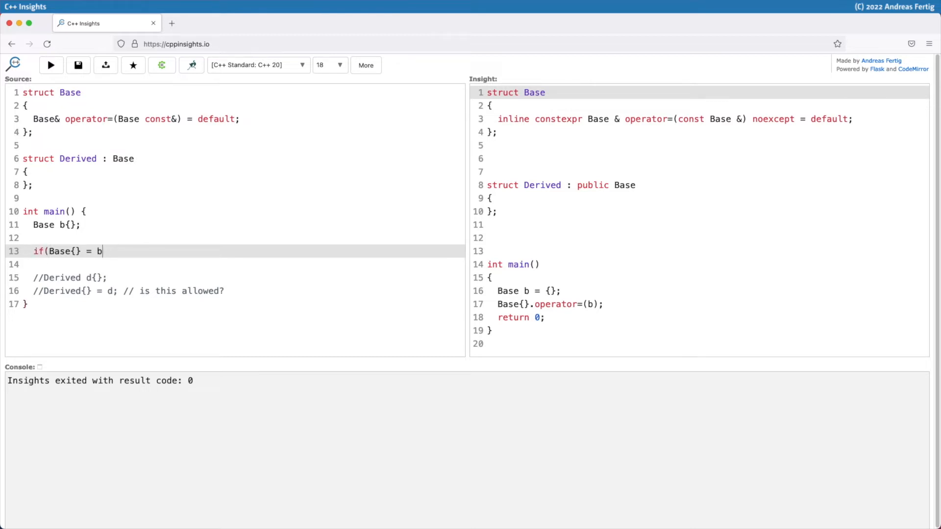
pyautogui.write('){}')
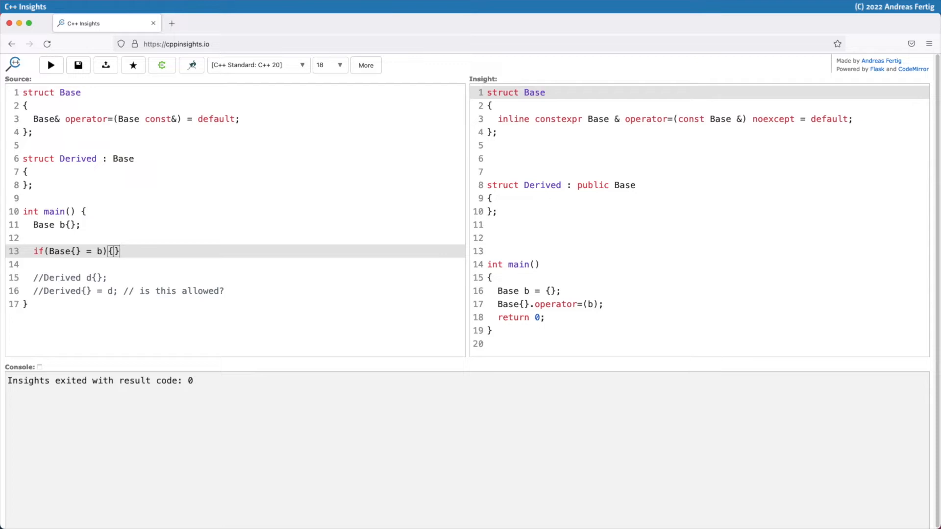
pyautogui.moveTo(59, 242)
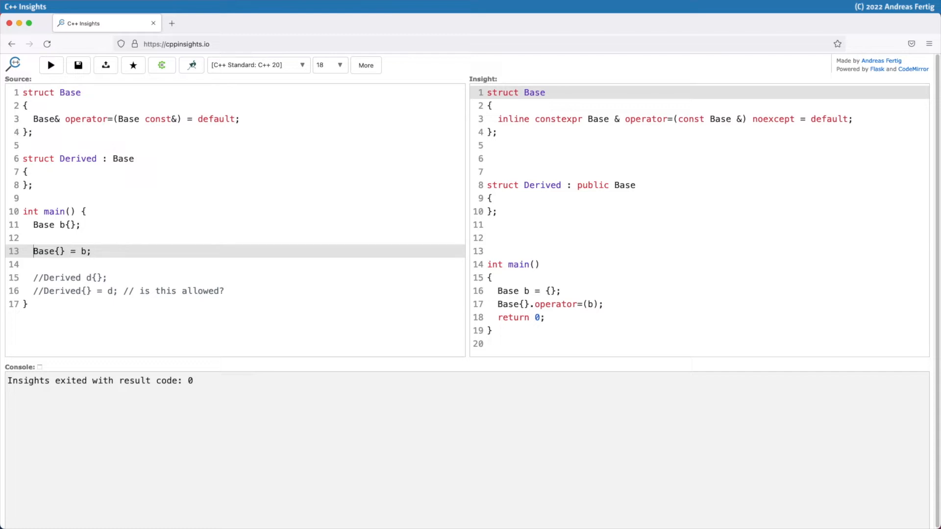
# Add && after Base's operator= parameters, run, then reduce it to &.
pyautogui.click(50, 65)
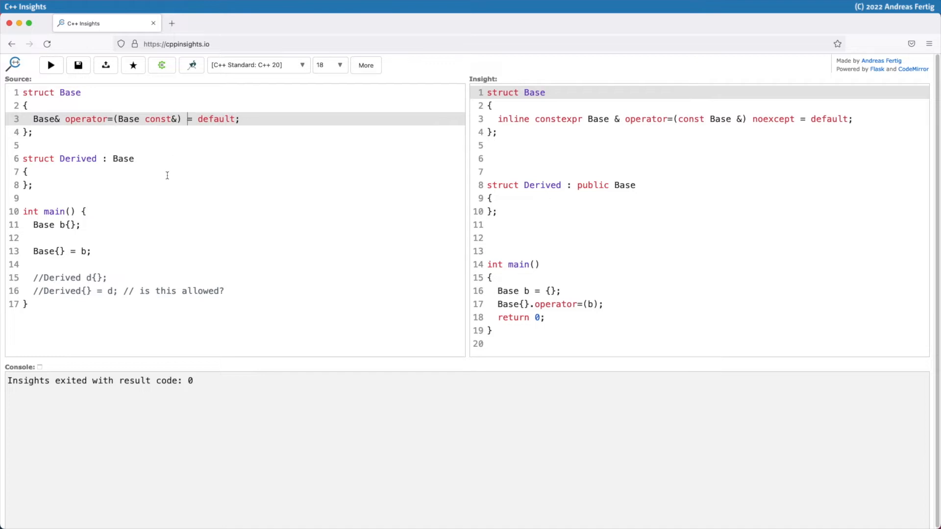
pyautogui.write('&&')
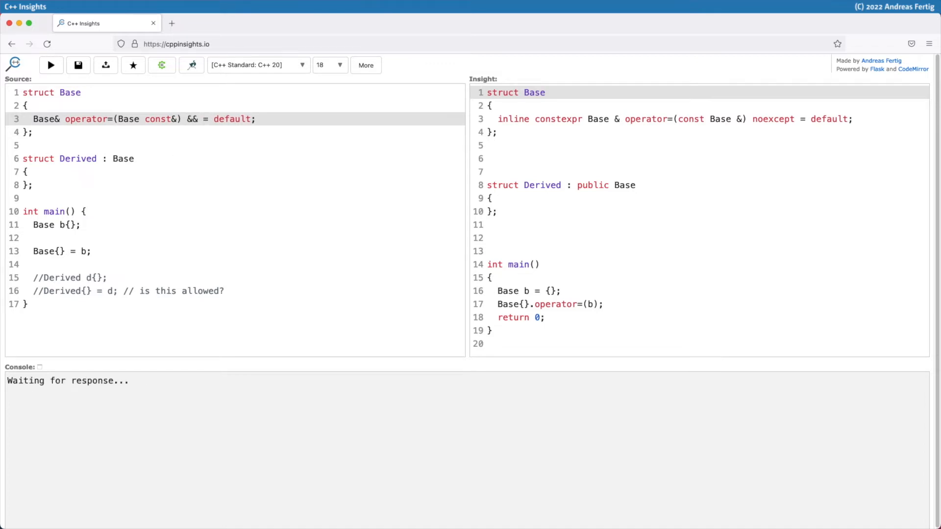
pyautogui.click(50, 64)
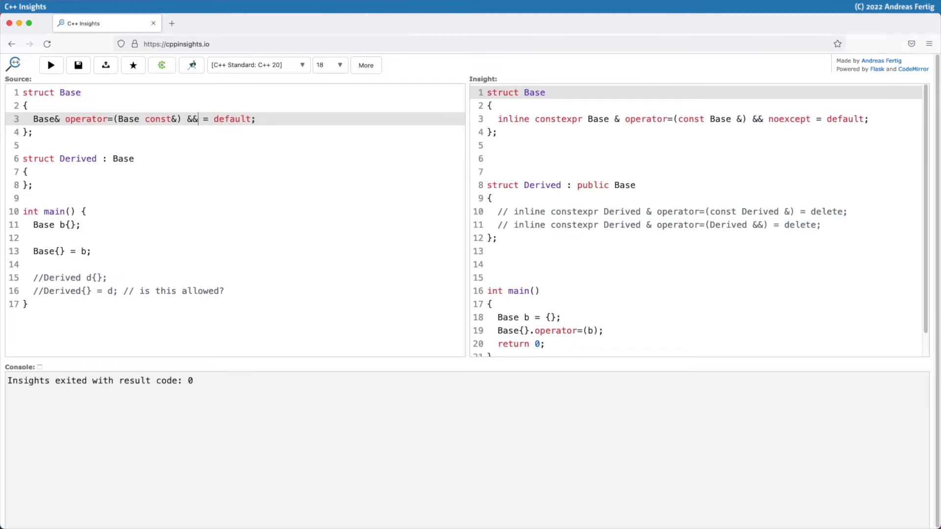
pyautogui.press('Backspace')
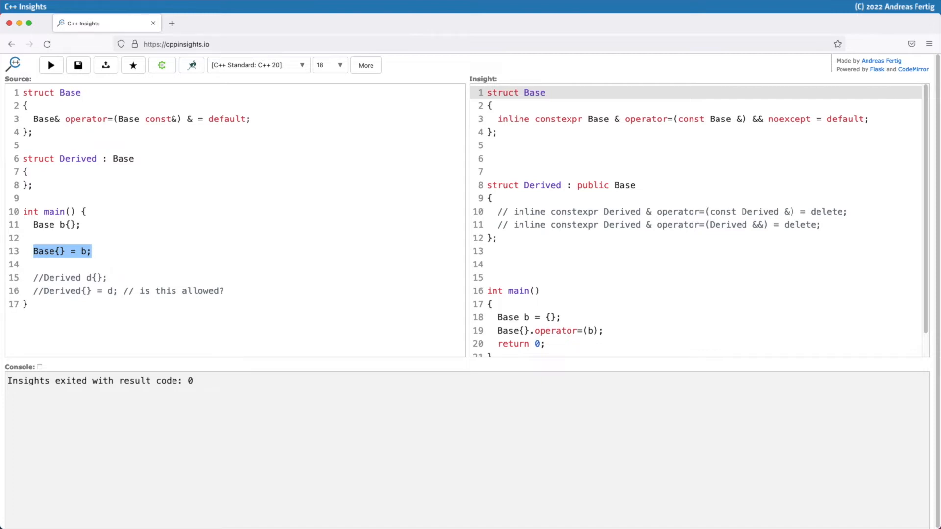
# Run to see `Base{} = b;` fail with no viable overloaded '='.
pyautogui.click(50, 65)
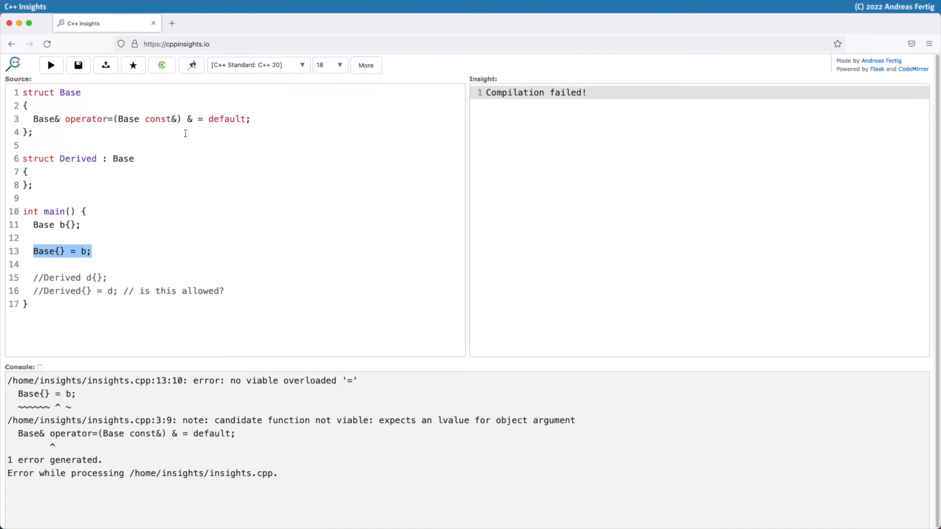
pyautogui.moveTo(195, 162)
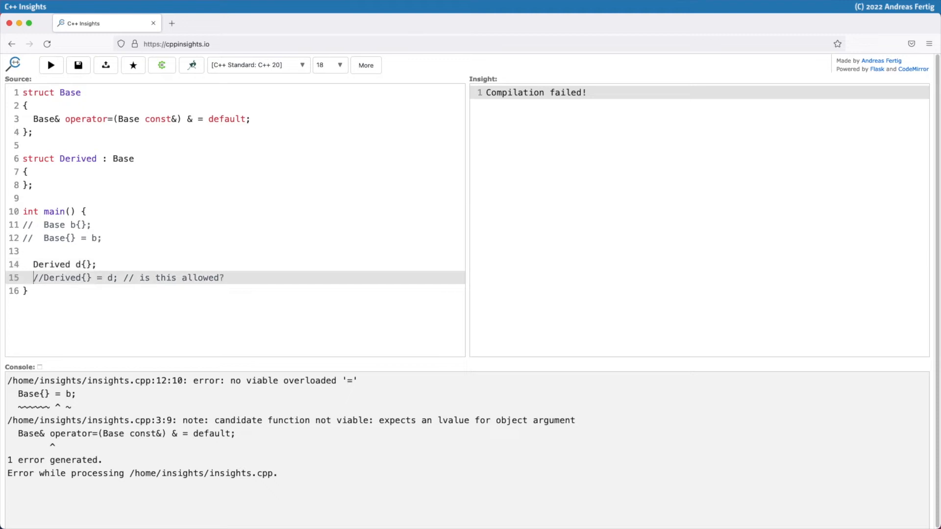
# Uncomment `Derived{} = d;` and select its '// is this allowed?' comment.
pyautogui.press('Backspace')
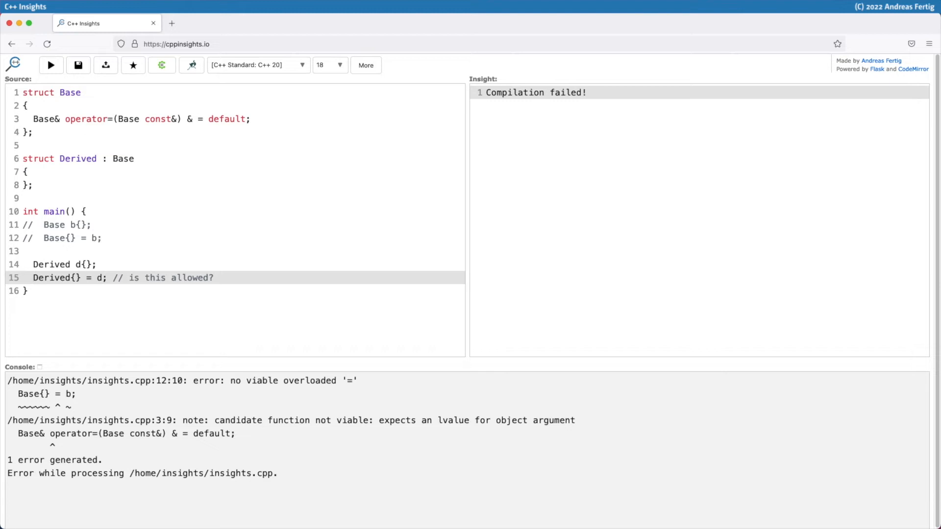
pyautogui.click(34, 277)
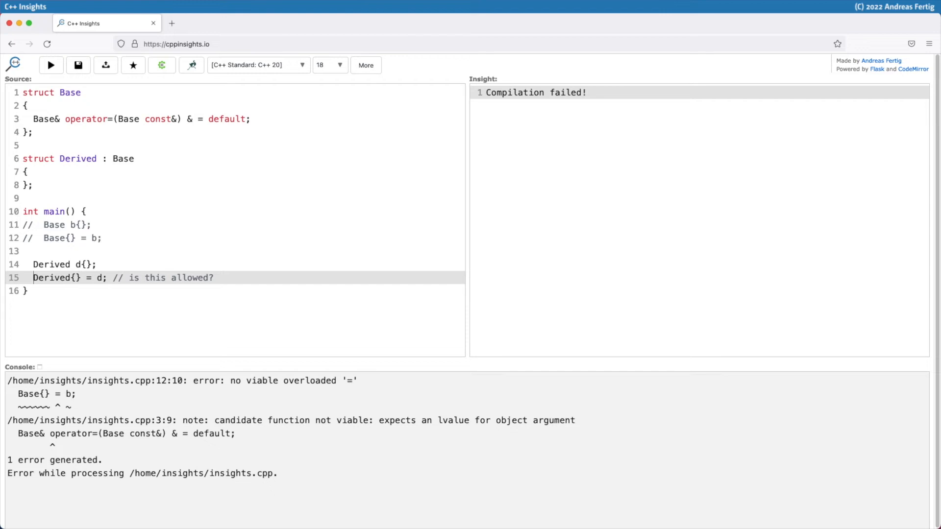
pyautogui.moveTo(113, 277); pyautogui.dragTo(214, 278)
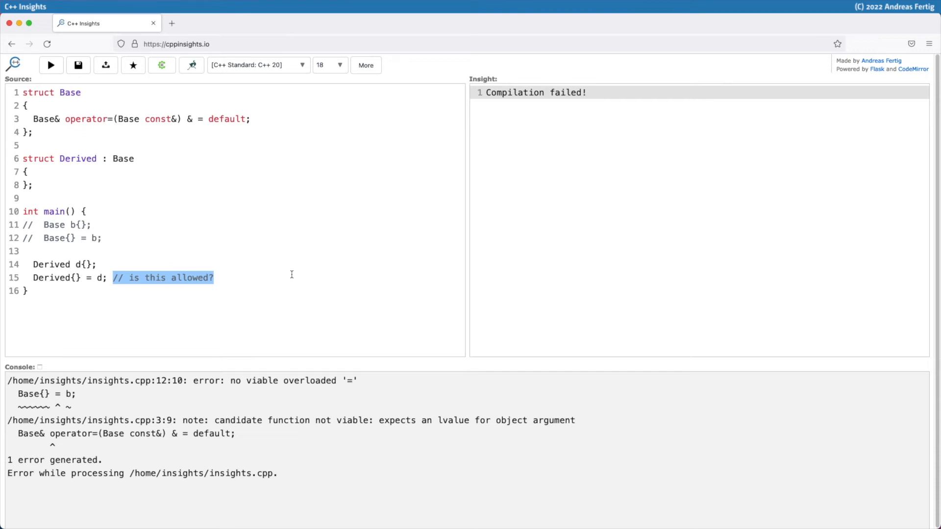
pyautogui.moveTo(130, 162)
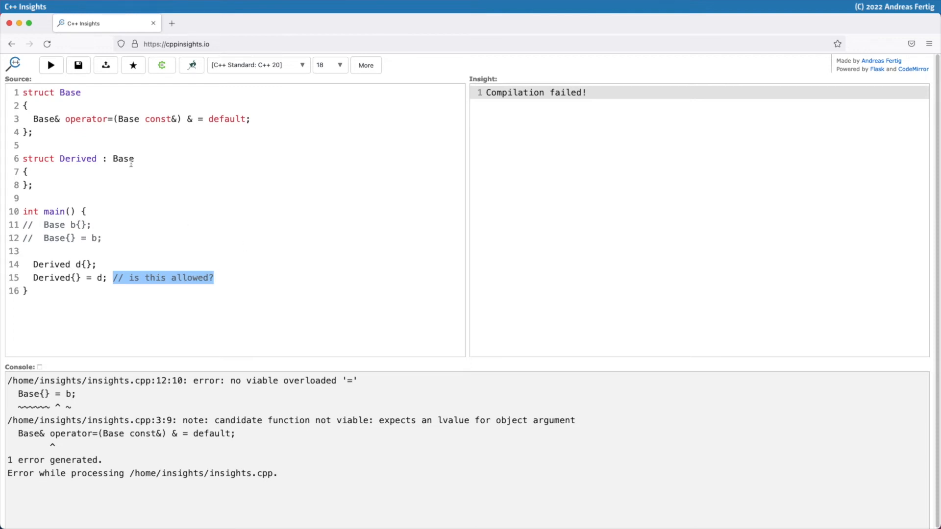
# Run and see `Derived{} = d;` translate to `Derived{{}}.operator=(d)`.
pyautogui.click(51, 65)
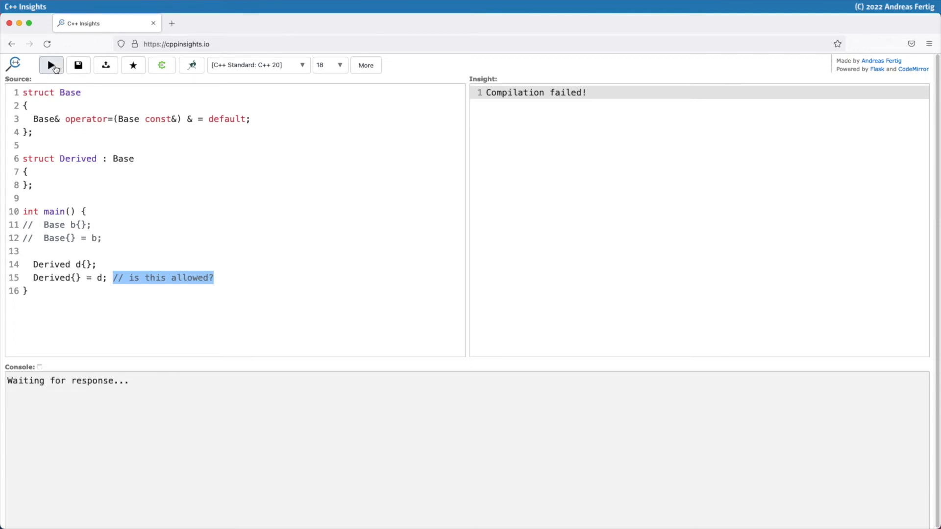
pyautogui.click(50, 65)
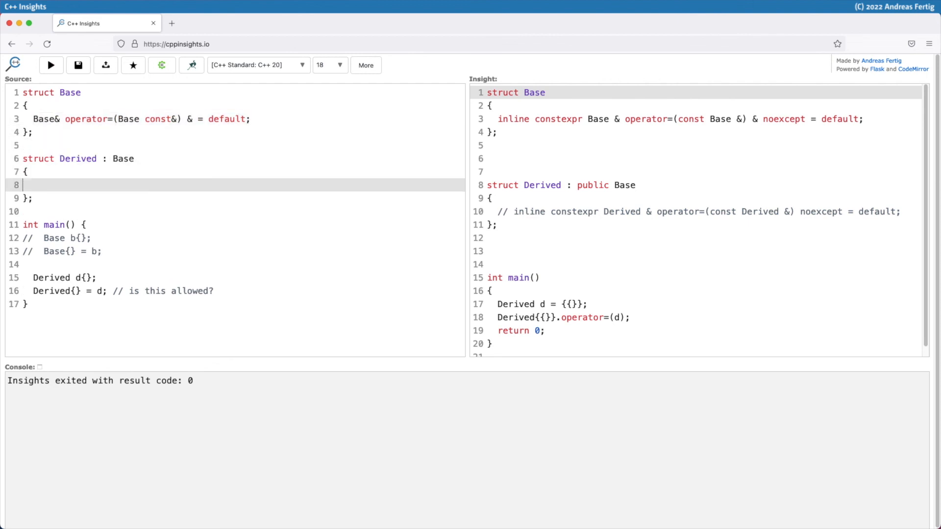
# Add `Derived& operator=(Derived const&) & = default;` to Derived and run.
pyautogui.write('Base& operator=(Base const&) & = default;')
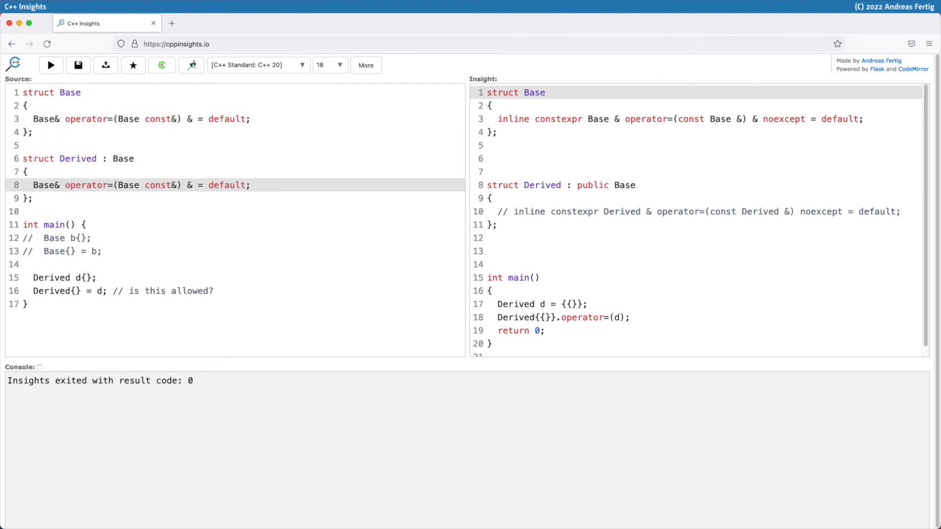
pyautogui.doubleClick(78, 158)
pyautogui.write('Derived')
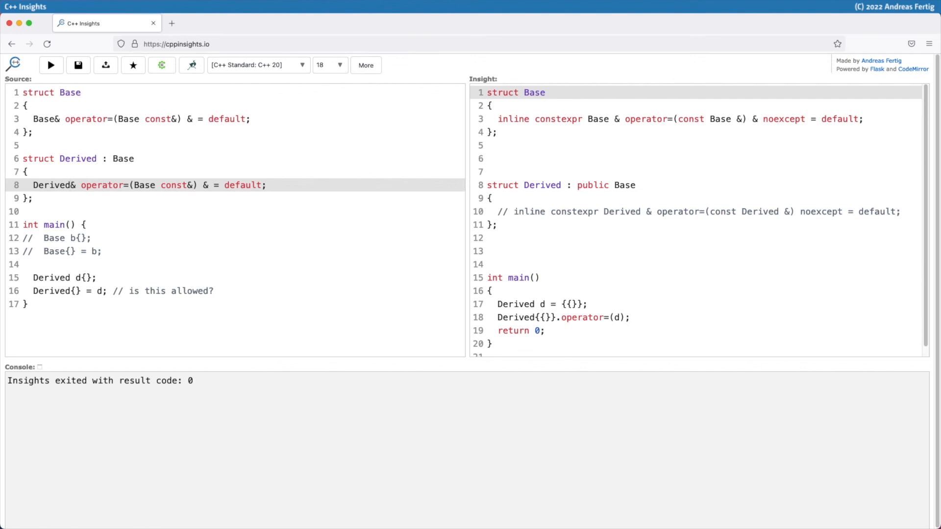
pyautogui.doubleClick(144, 185)
pyautogui.write('Derived')
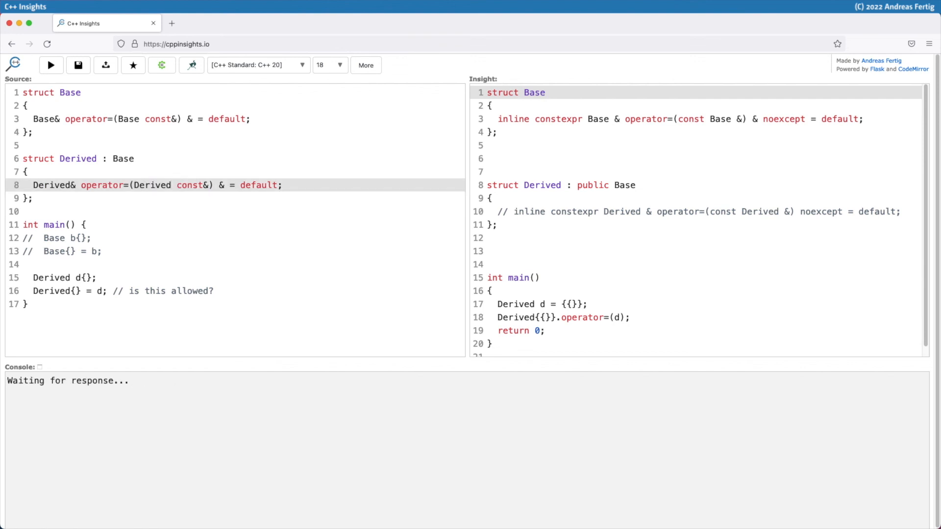
pyautogui.click(51, 65)
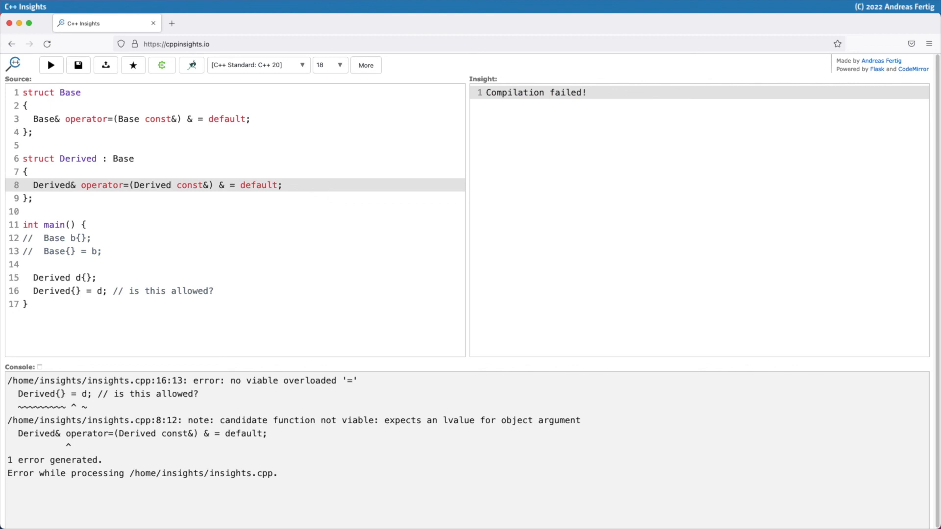
pyautogui.moveTo(254, 232)
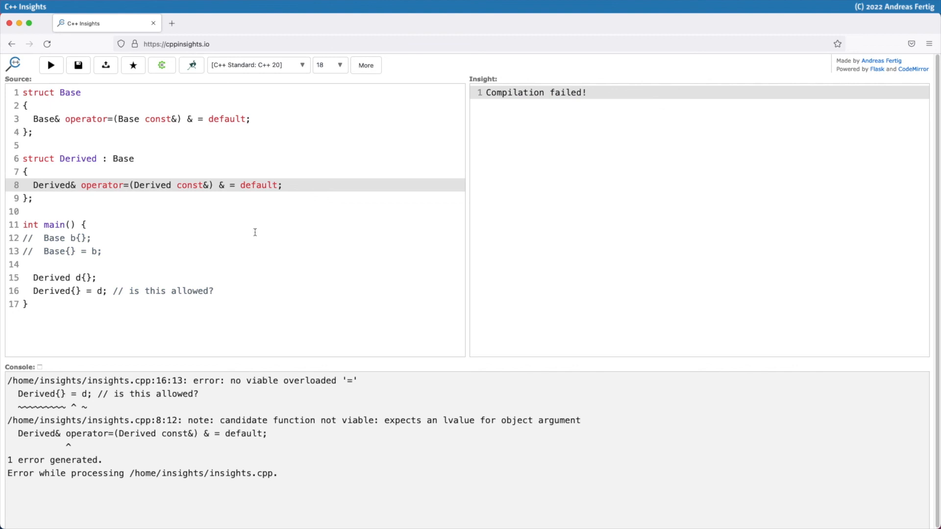
pyautogui.click(172, 185)
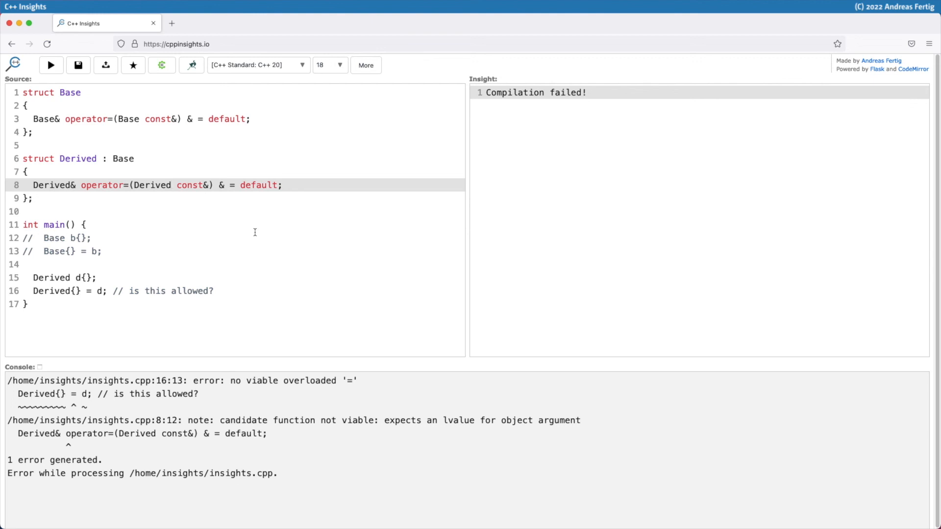
pyautogui.click(172, 185)
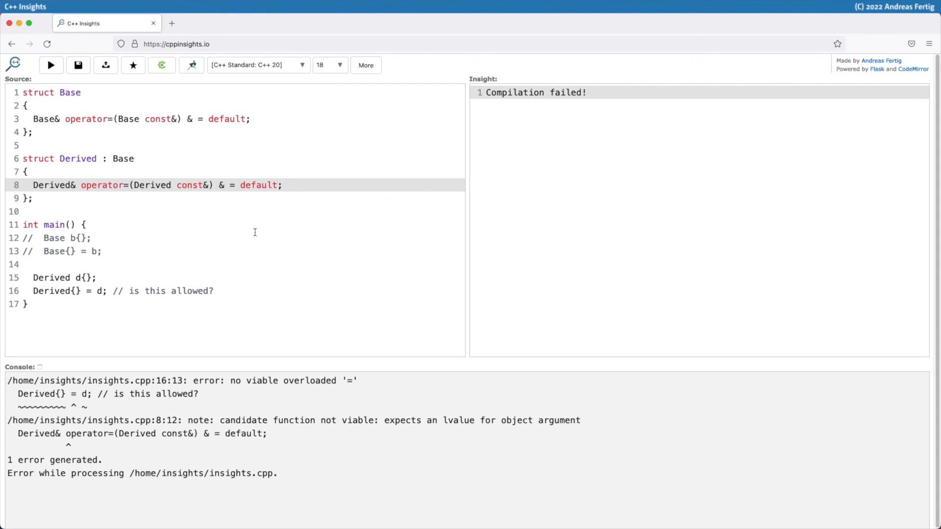
pyautogui.click(171, 185)
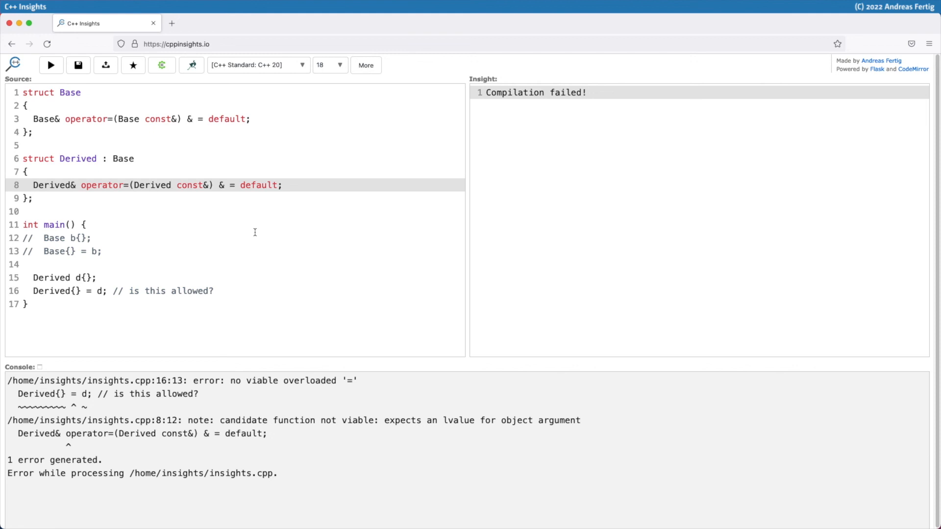
pyautogui.click(171, 185)
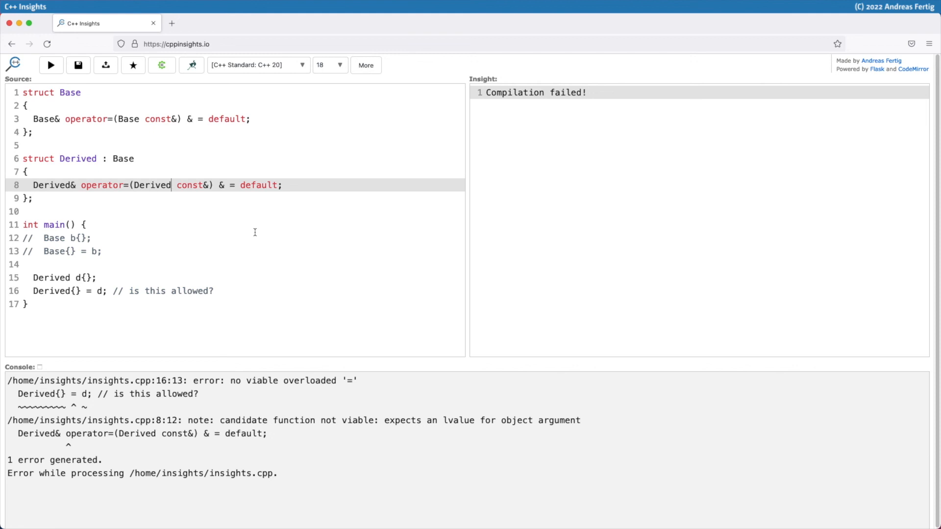